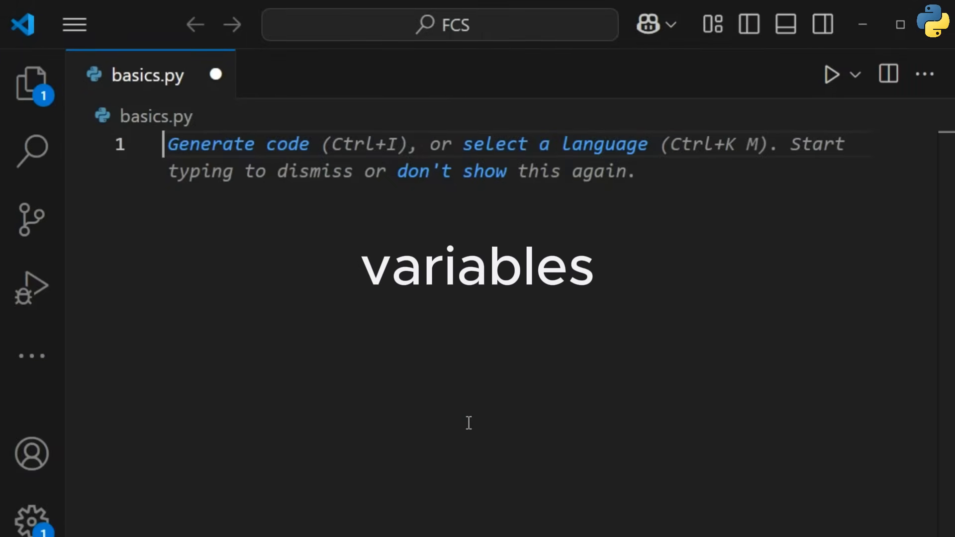
# - Assign name = "Alex" and then reassign it to "Chris"
pyautogui.write('na')
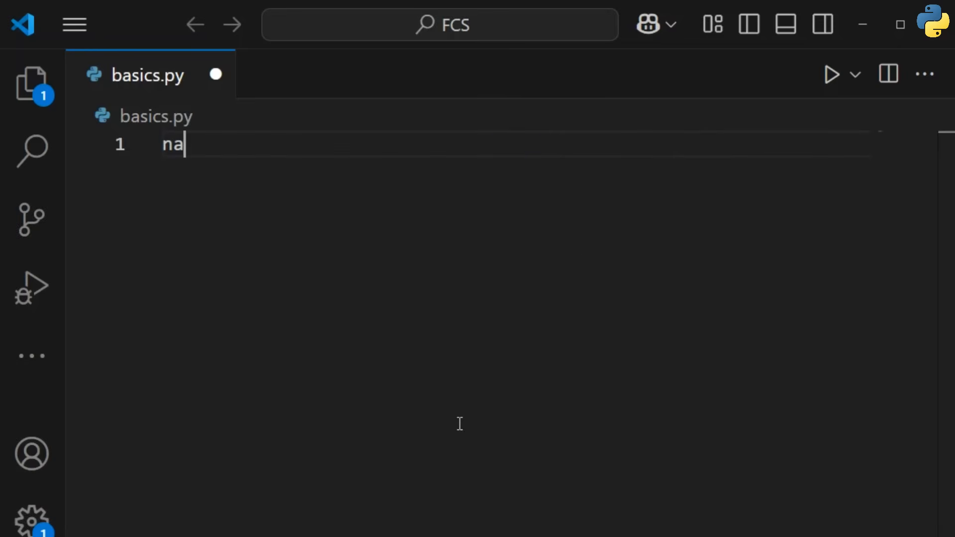
pyautogui.write('me = "Alex"')
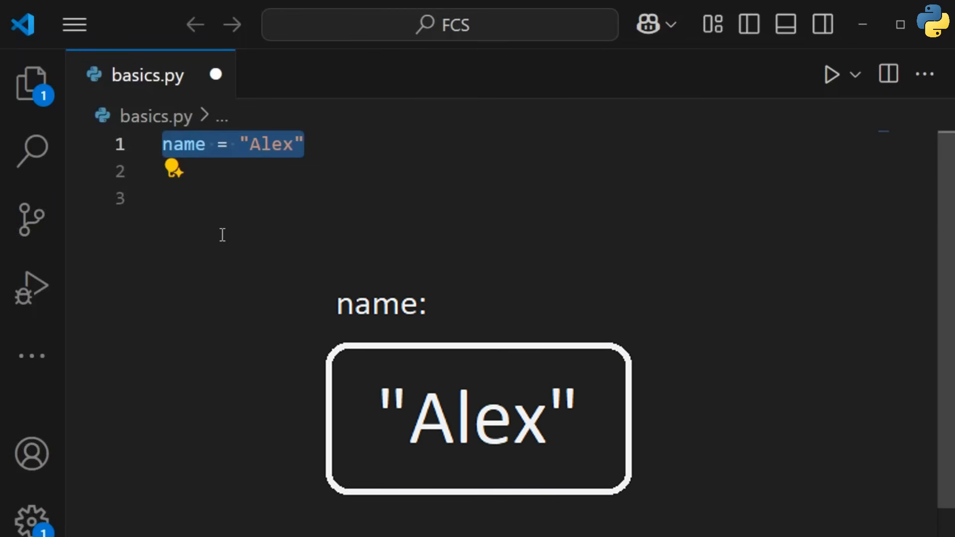
pyautogui.write('name = ""')
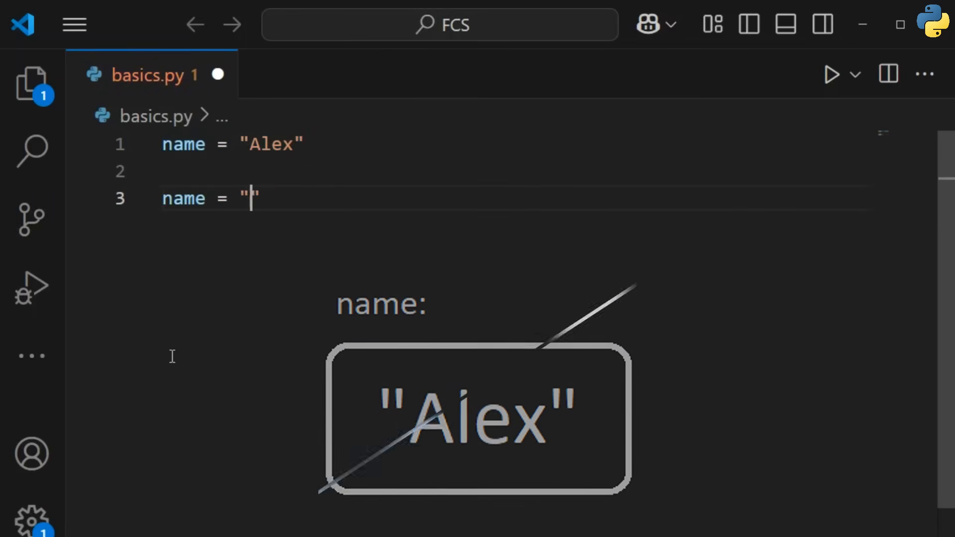
pyautogui.write('Chris')
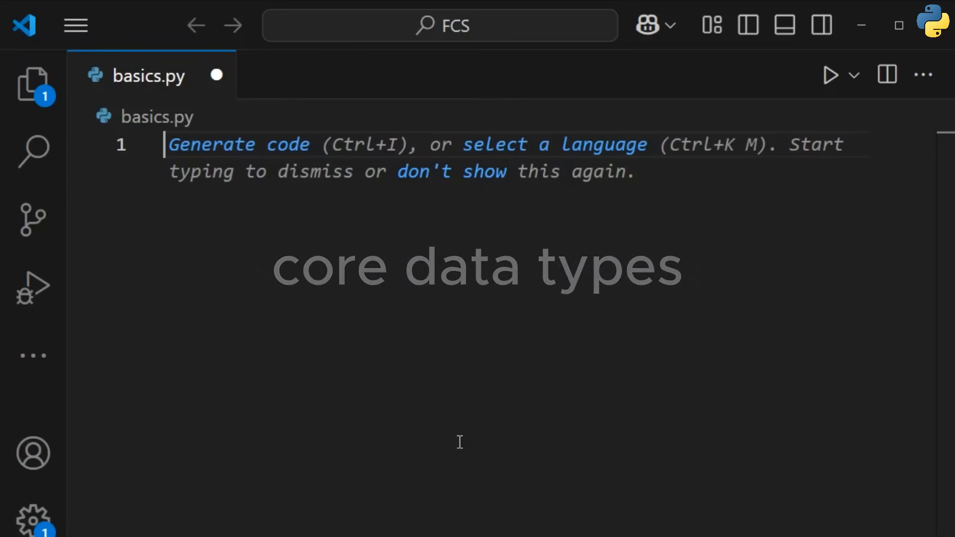
# - Write age = 30, height = 5.9 and is_student = True
pyautogui.write('age = 30')
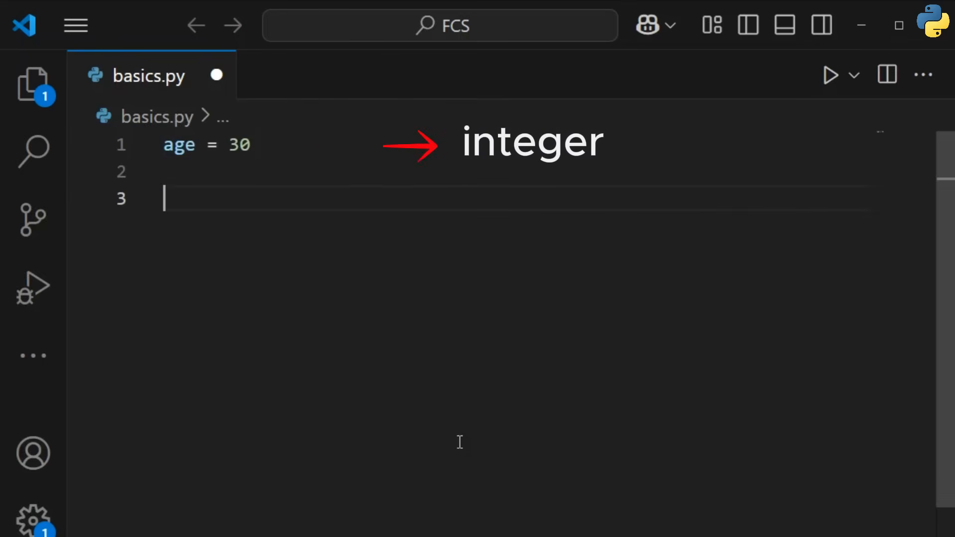
pyautogui.write('height = 5.9')
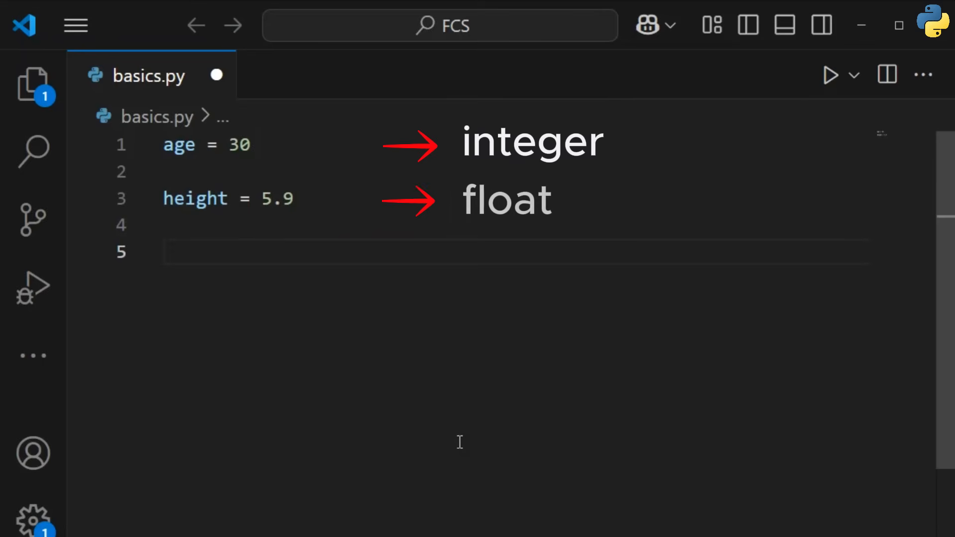
pyautogui.write('is_student = True')
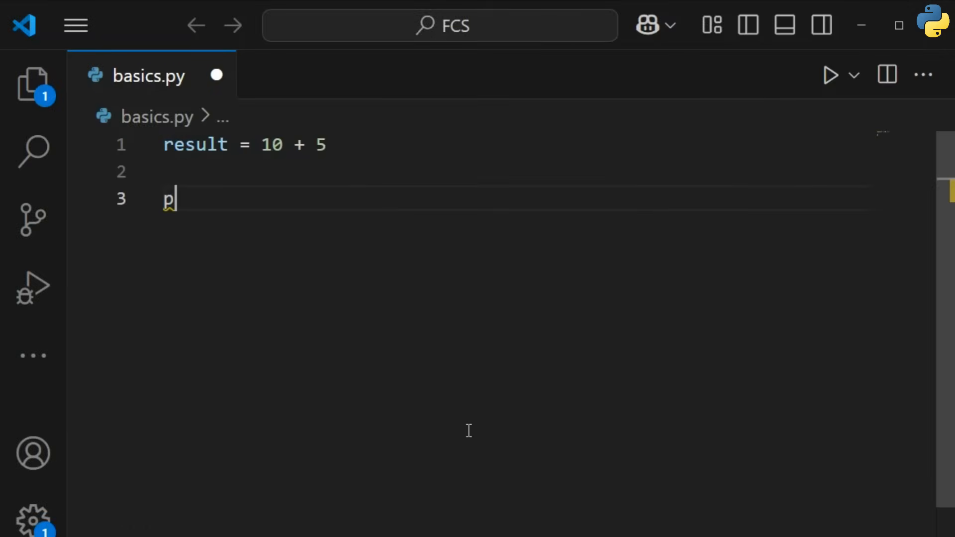
# - Write print(result), is_equal = (10 == 5) and an elif temperature < 15 branch
pyautogui.write('rint(result)')
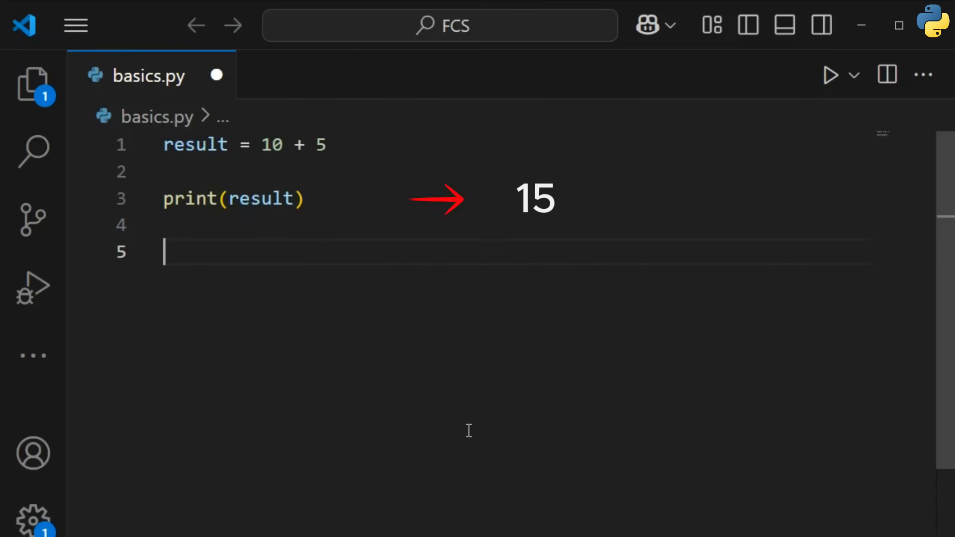
pyautogui.write('is_equal = (10 == 5)')
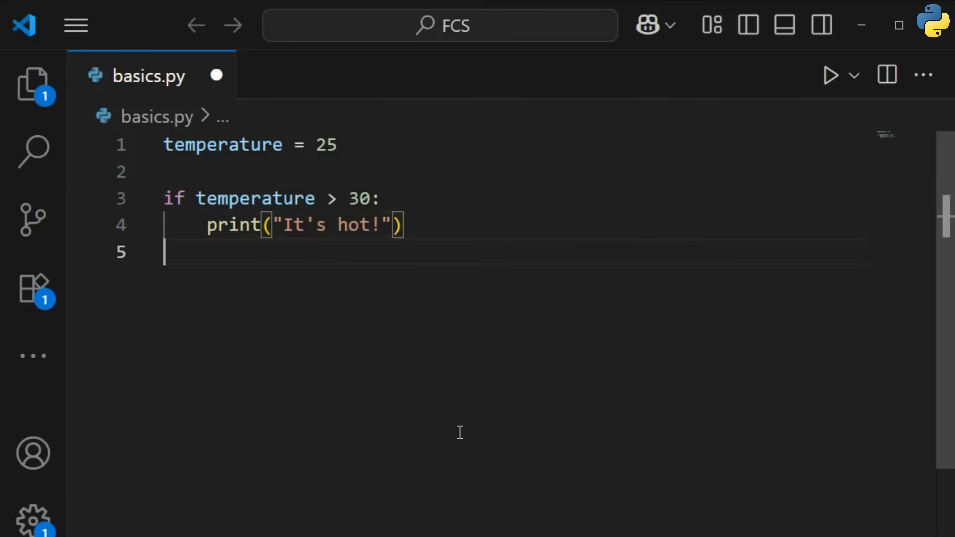
pyautogui.write('elif temperature < 15:')
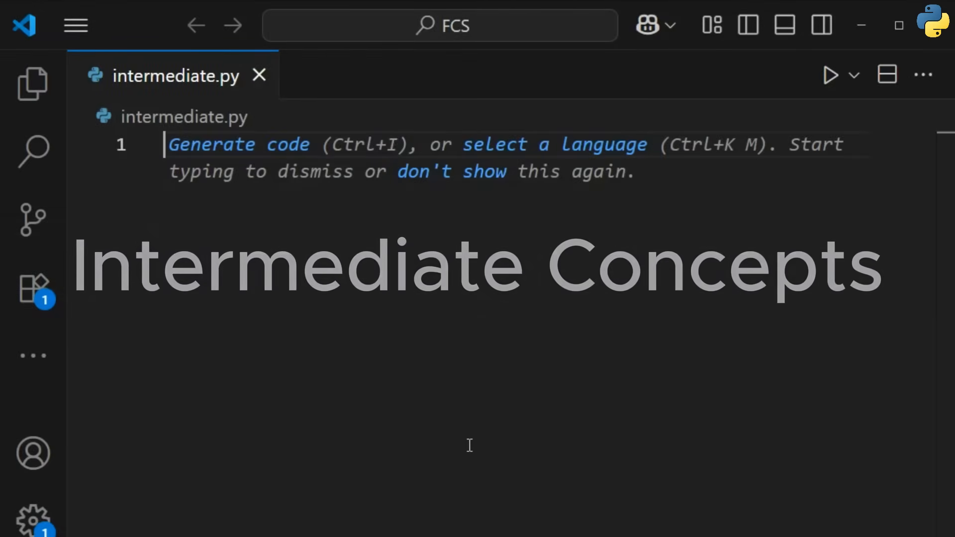
# - Write a for loop over range and a greet(name) function called with "Alex"
pyautogui.write('for i in rang')
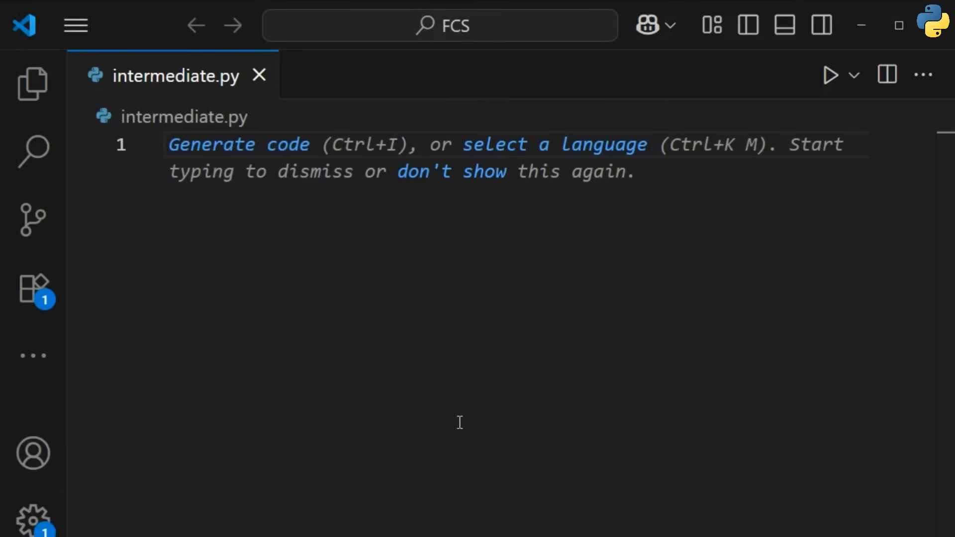
pyautogui.write('def greet(nam)')
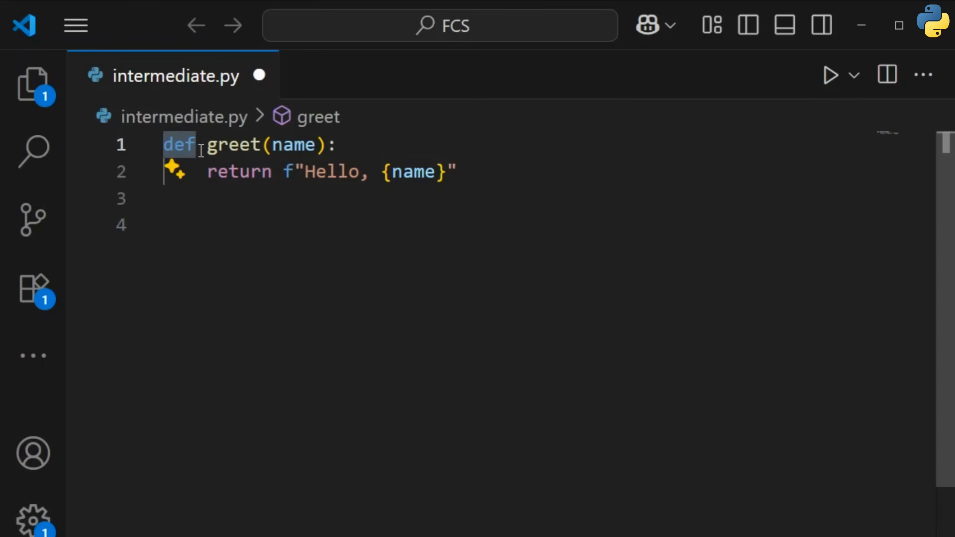
pyautogui.write('greet("Al")')
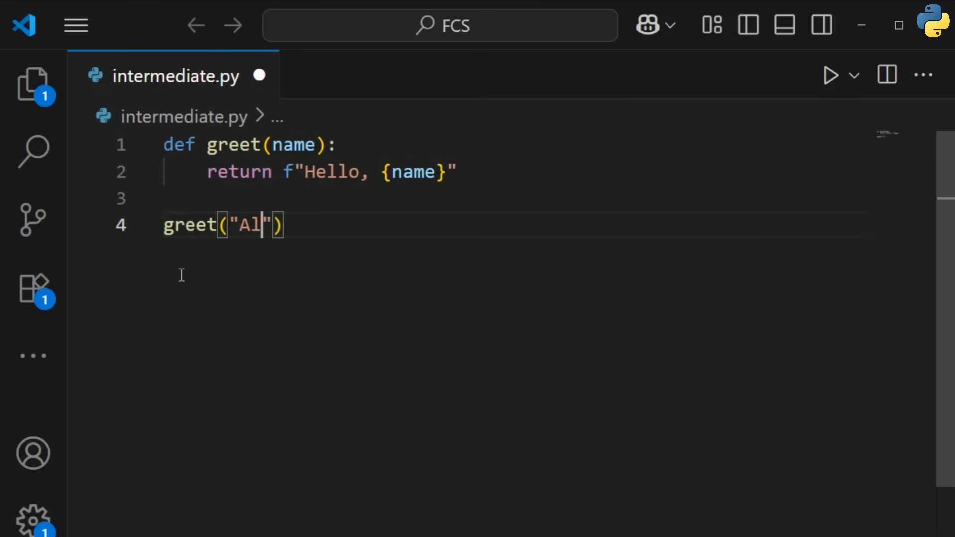
pyautogui.write('ex')
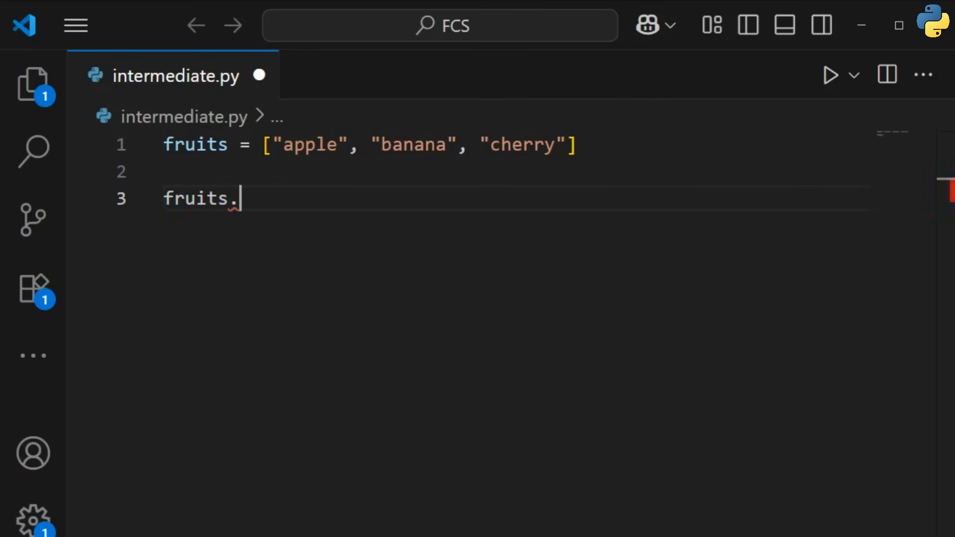
# - Append "orange" to fruits and slice it with sub_list = fruits[1:3]
pyautogui.write('append("orange")')
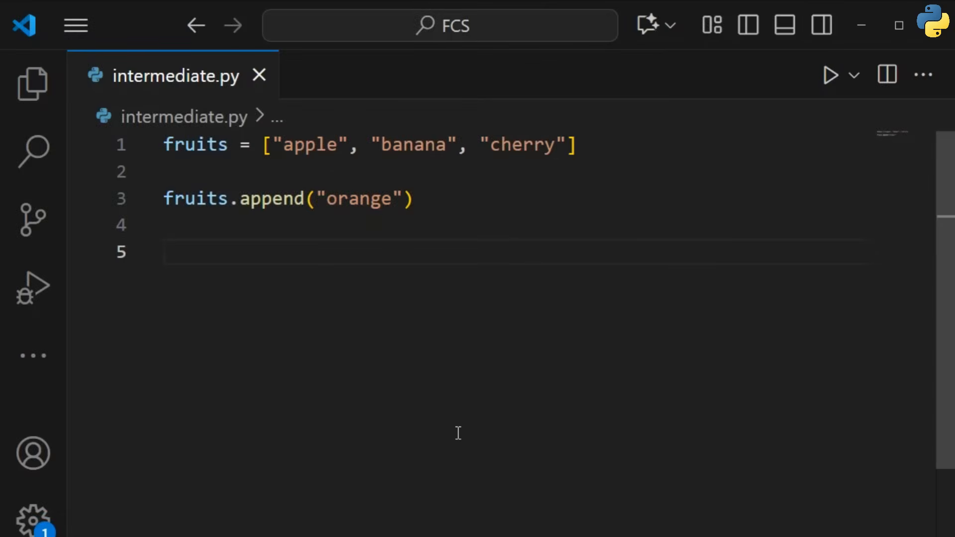
pyautogui.write('sub')
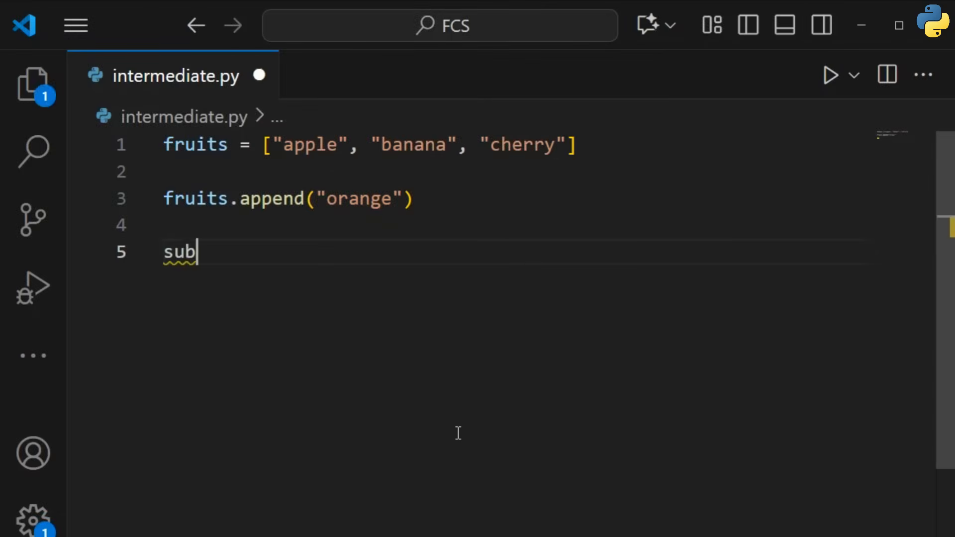
pyautogui.write('_list = fruits[1:3]')
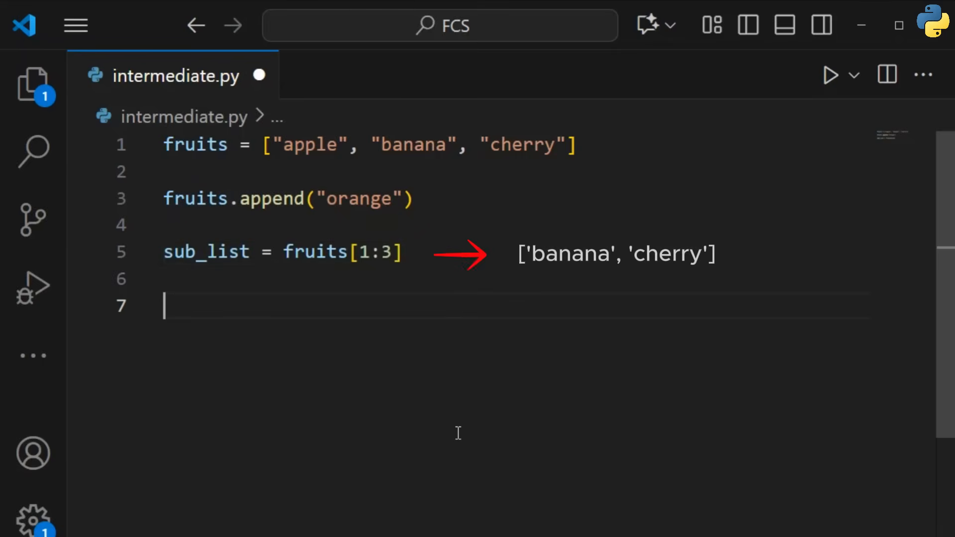
# - Add slicing examples on a word string and a numbers range, including reversal
pyautogui.write('word = "Python')
pyautogui.write('sub_word = word[0:2')
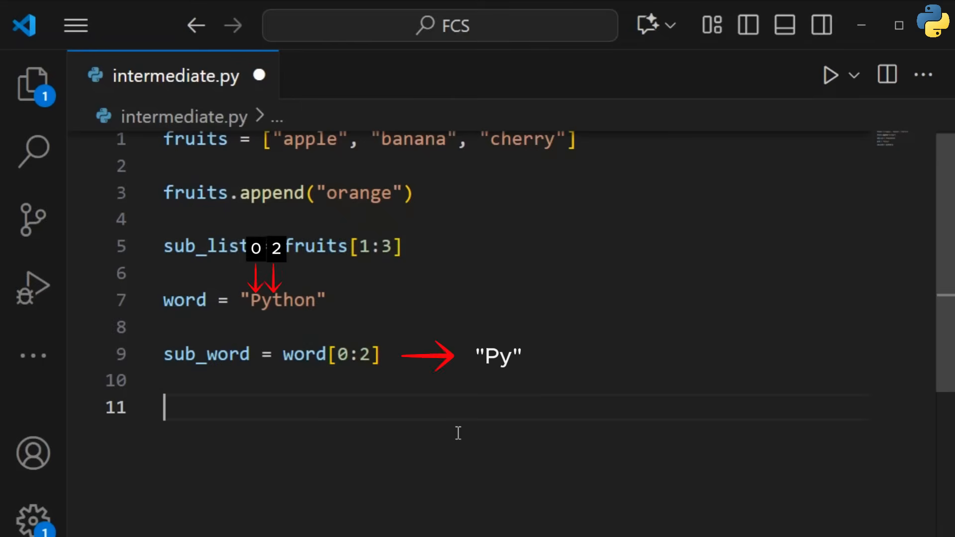
pyautogui.write('numbers = range(10')
pyautogui.write('even_items = numbers[::2')
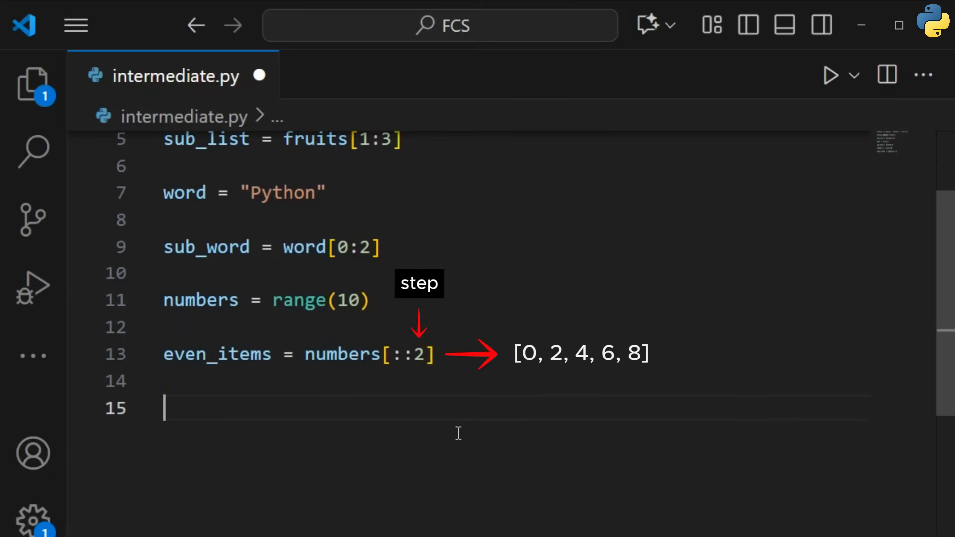
pyautogui.write('reverse')
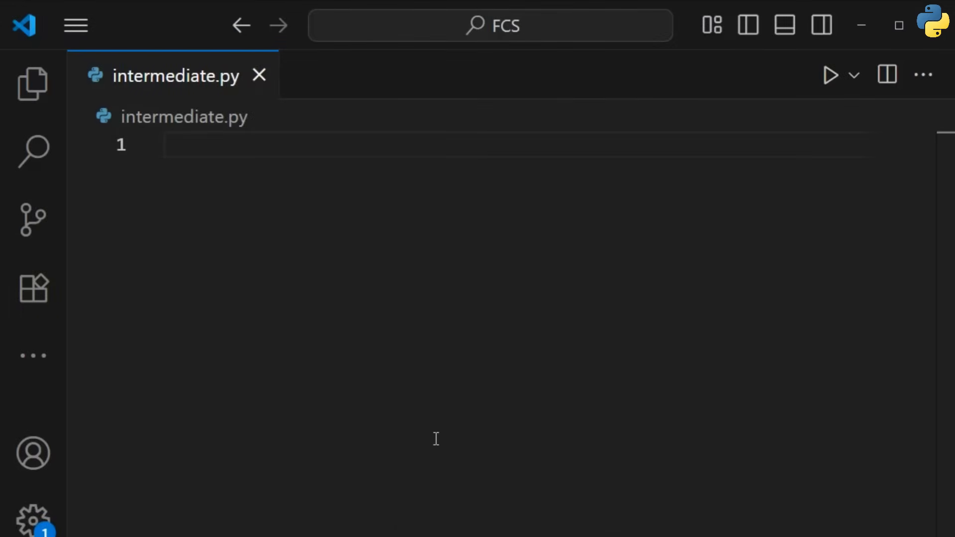
# - Write person = {"name": "Alice", "age": 25} and print(person["name"])
pyautogui.write('person = {"name": ""}')
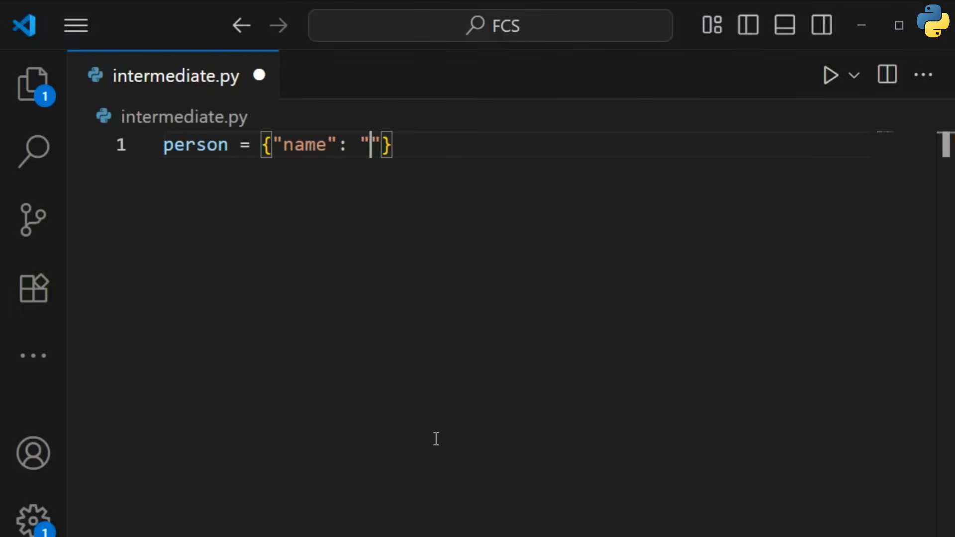
pyautogui.write('Alice", "age": 25')
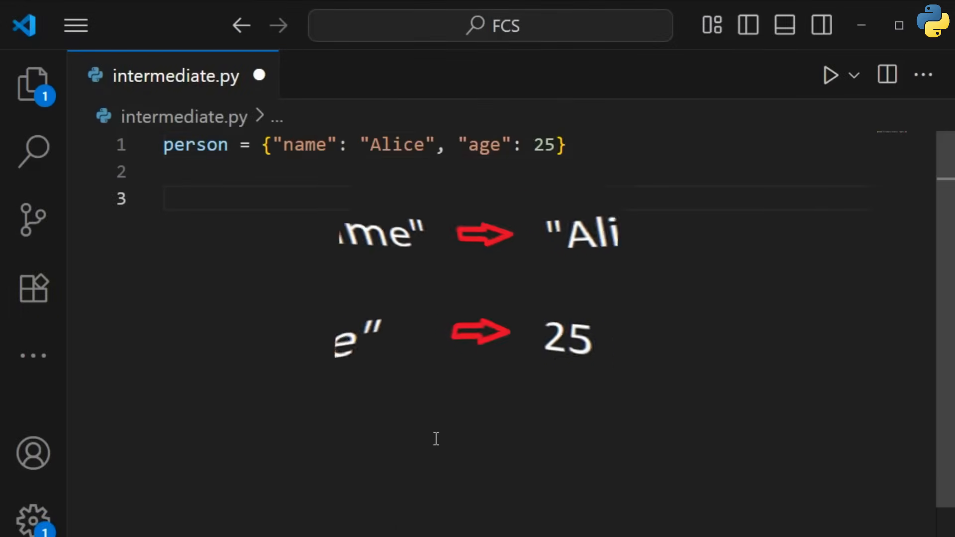
pyautogui.write('print(p')
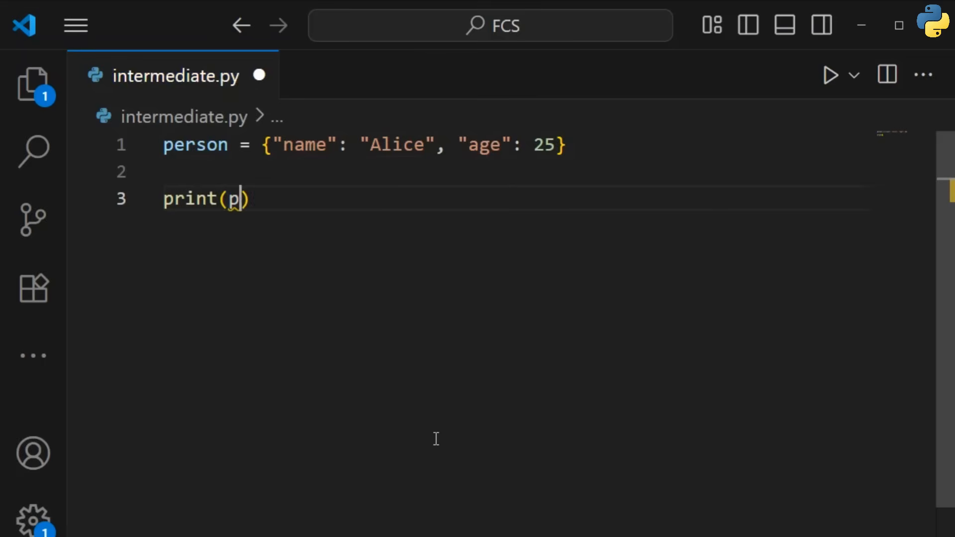
pyautogui.write('erson["name"]')
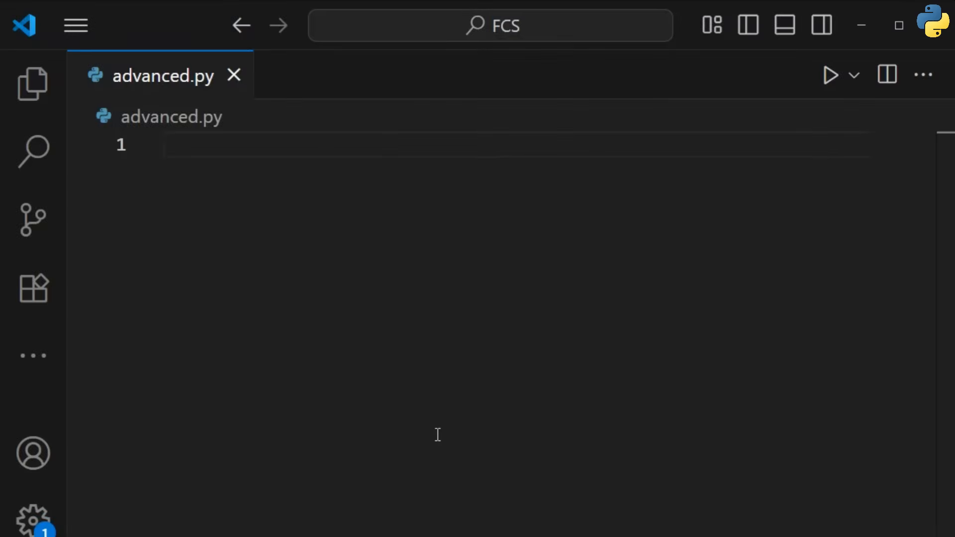
pyautogui.click(164, 146)
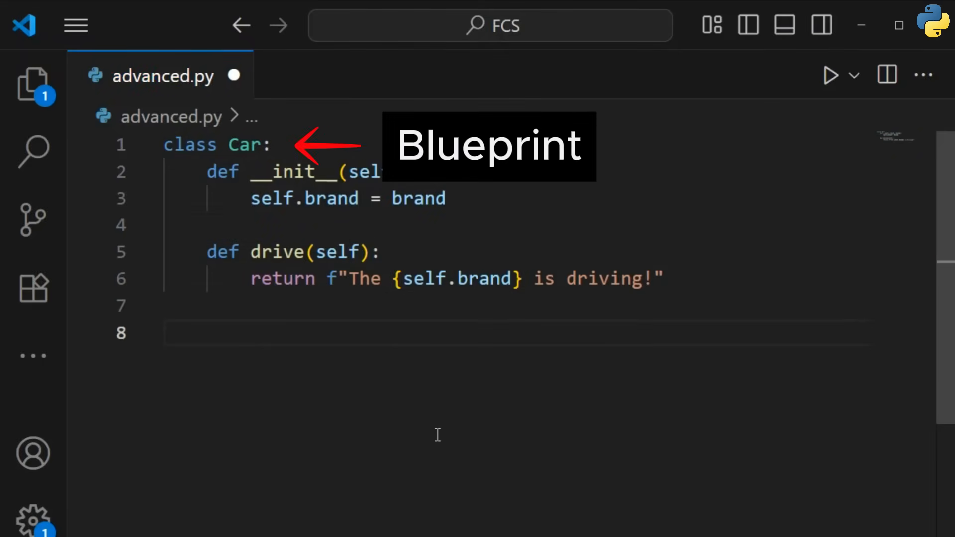
pyautogui.write('my_car = Car("Ford")')
pyautogui.write('your_car = Car("')
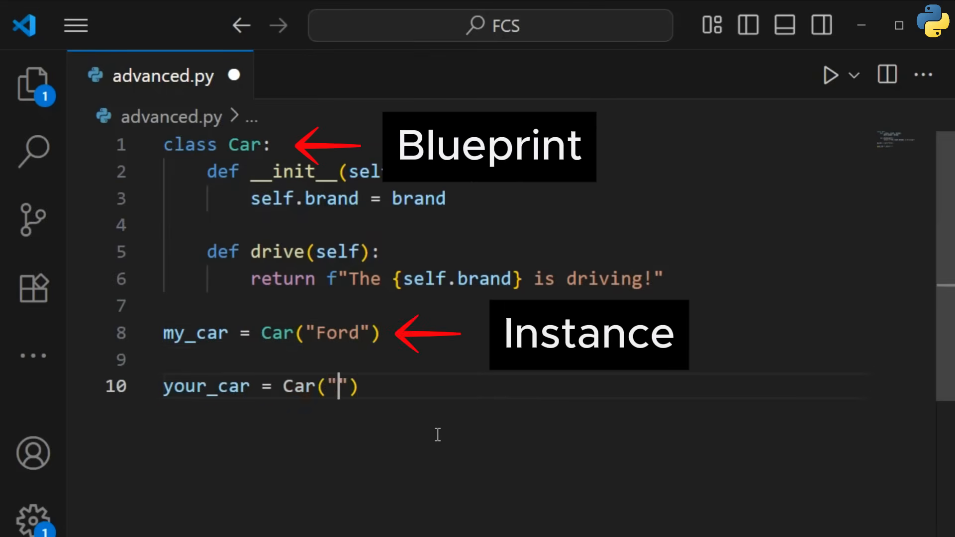
pyautogui.write('Tesla')
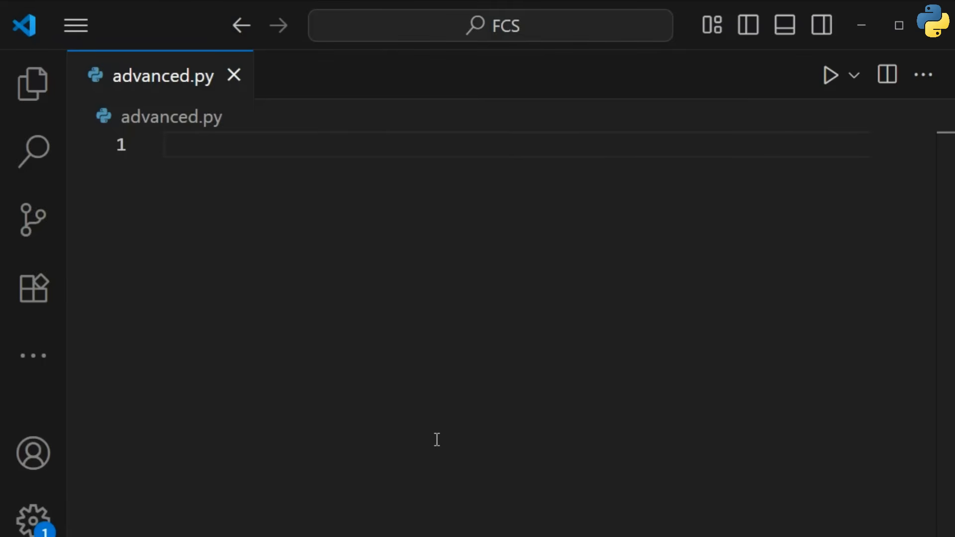
pyautogui.write('import')
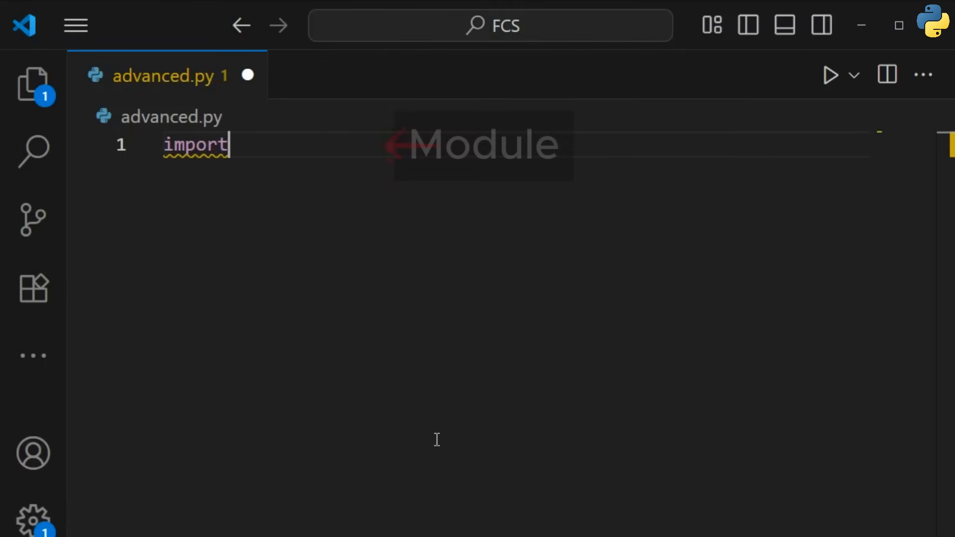
pyautogui.write('math')
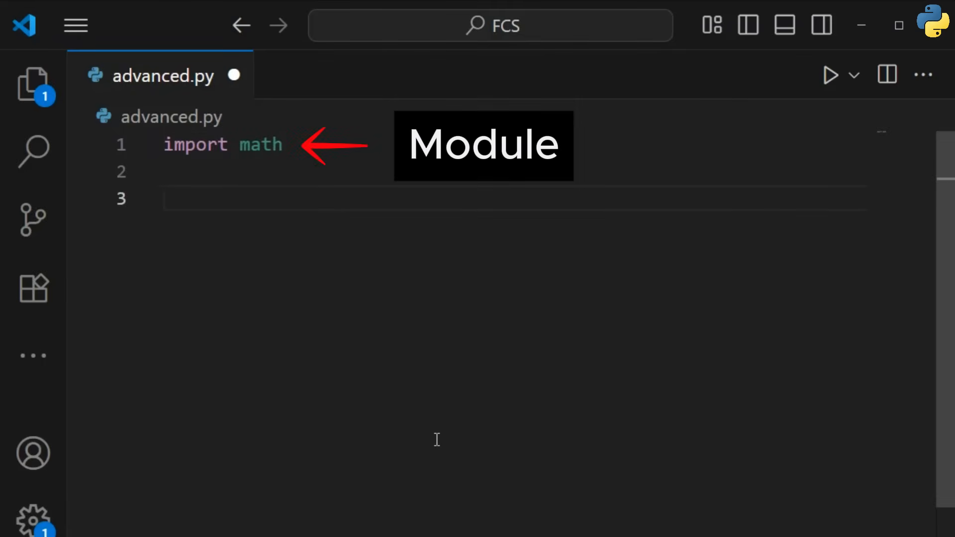
pyautogui.write('print(math.sqrt(16))')
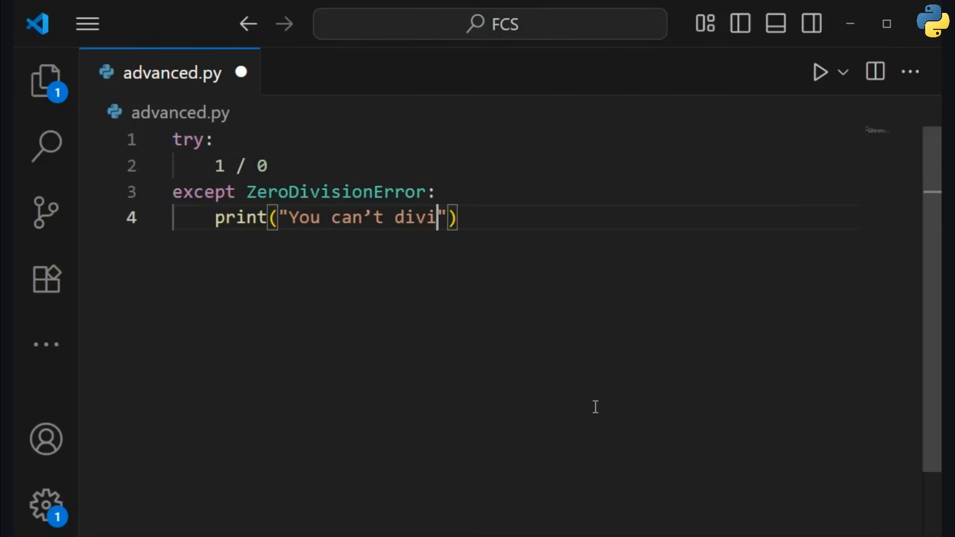
pyautogui.write('de by zero!')
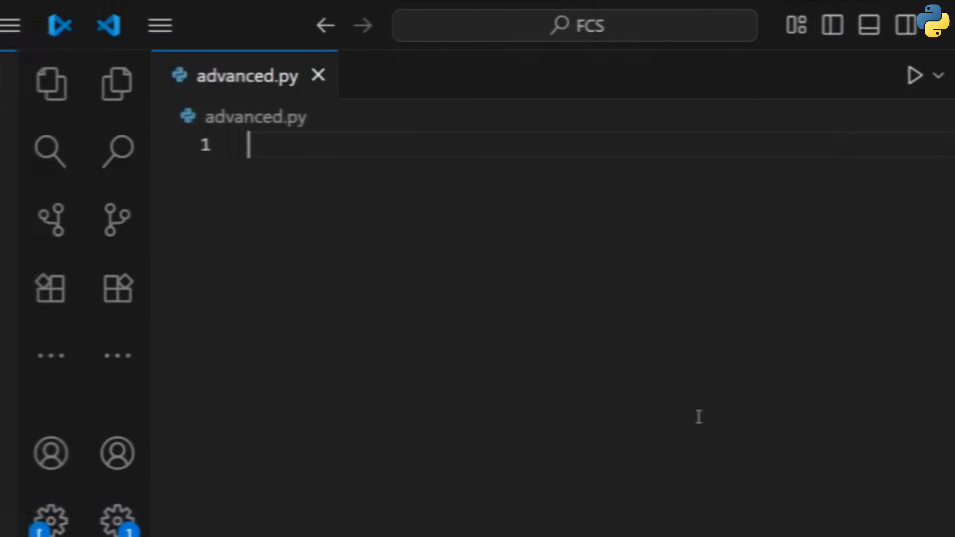
# - Write async tasks printing 'finished after {delay}s' and run them with asyncio.run(main())
pyautogui.write('int(f"Task {name} f')
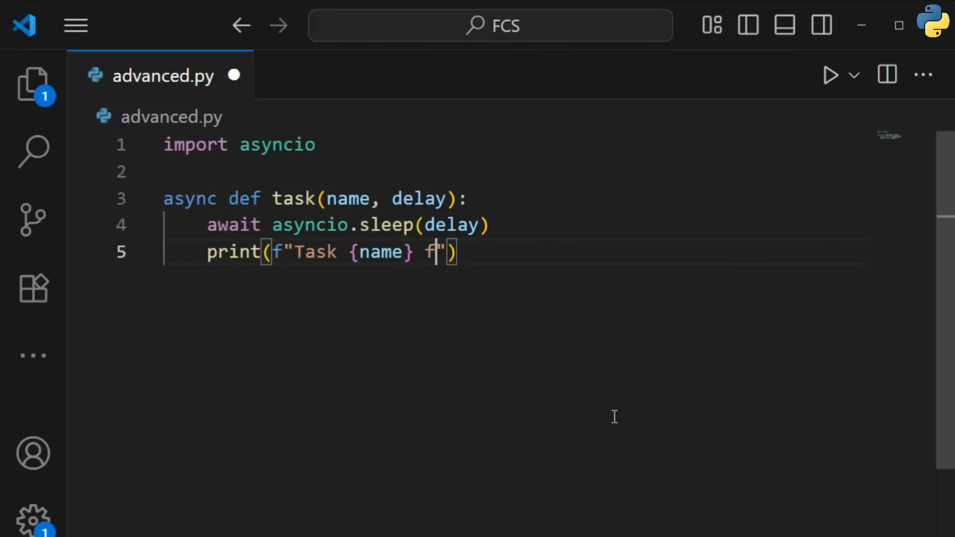
pyautogui.write('inished after {delay}s")')
pyautogui.write('asyncio.run')
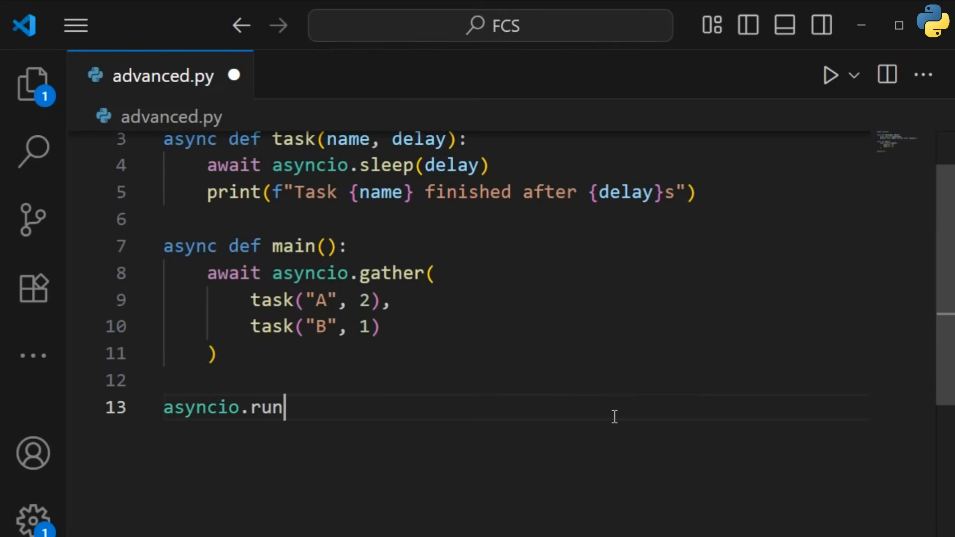
pyautogui.write('(main())')
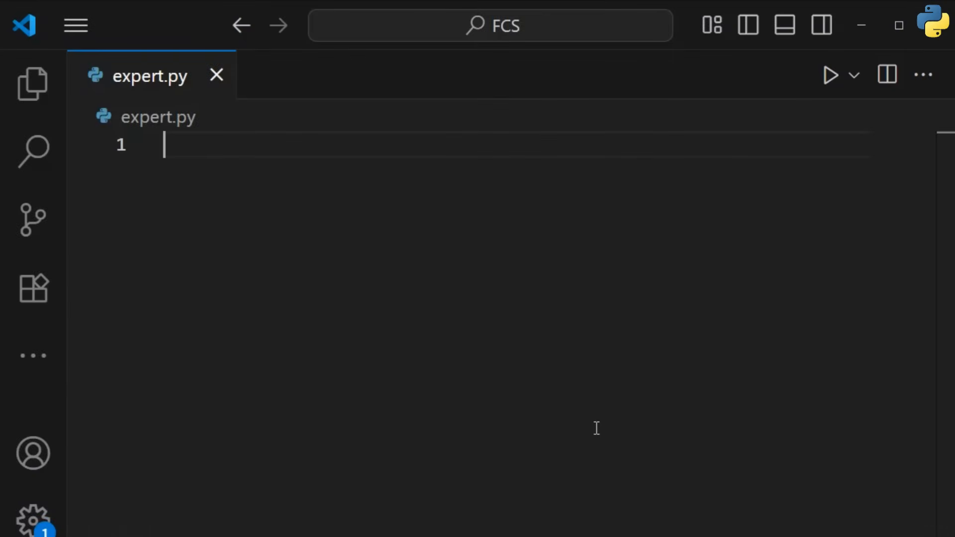
pyautogui.write('def my_decorator()')
pyautogui.write('p')
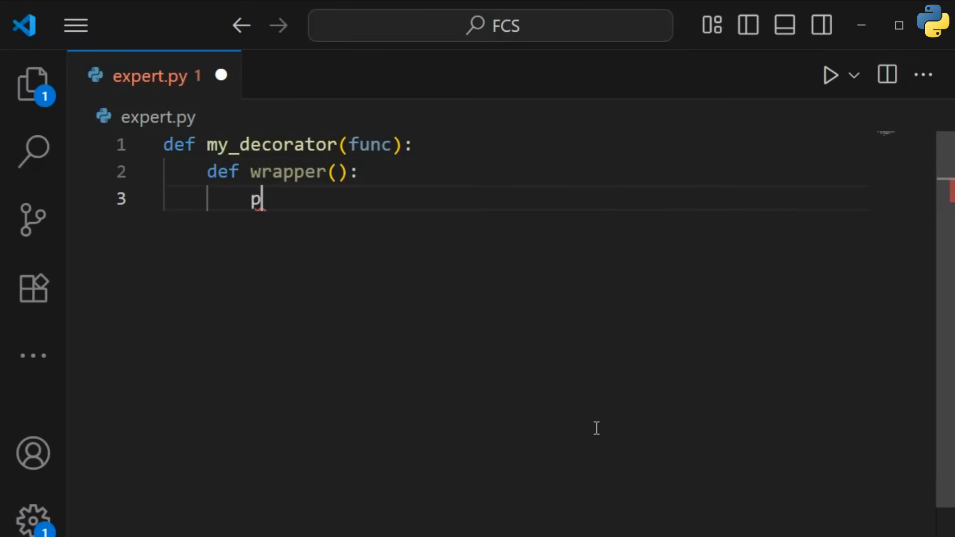
pyautogui.write('rint("Before the function runs")')
pyautogui.write('return wrappe')
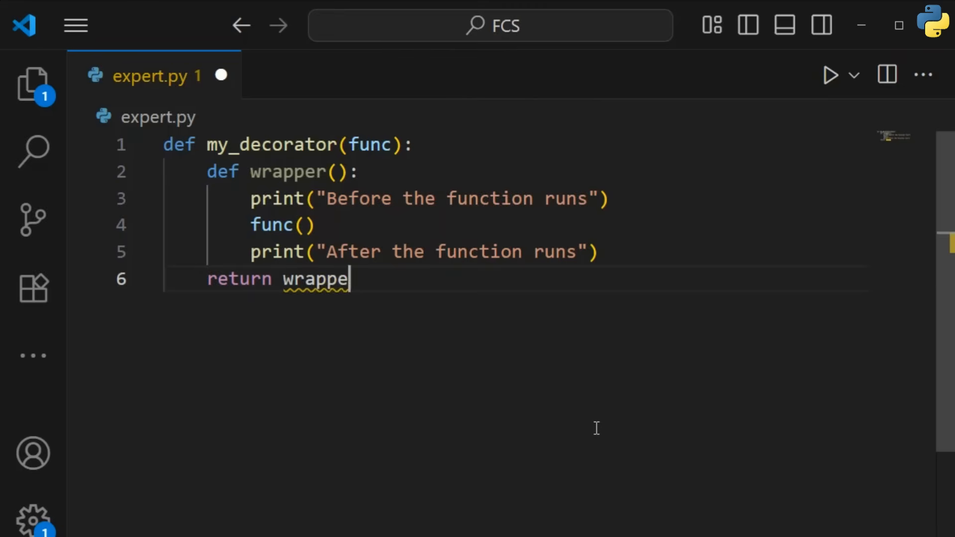
pyautogui.write('r')
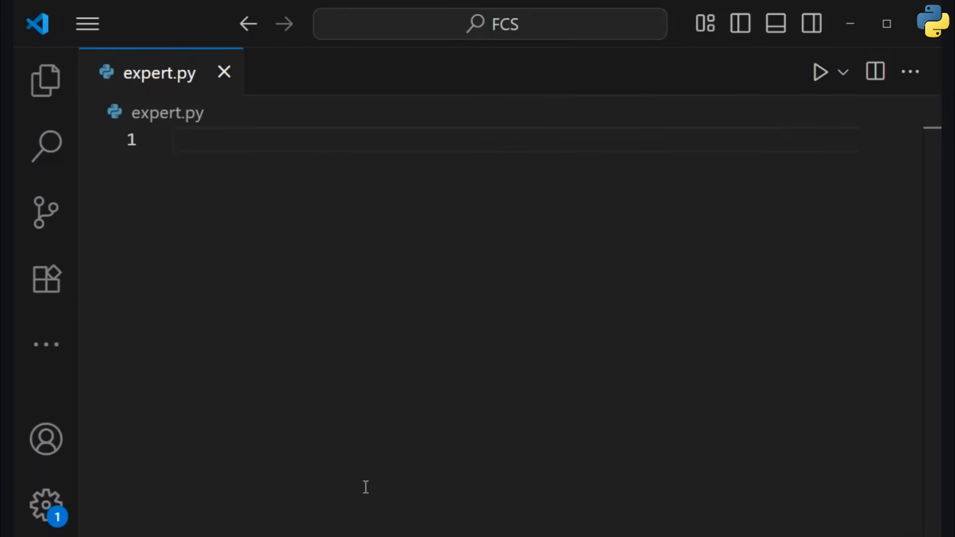
# - Write the for-loop version that builds the squares list
pyautogui.write('# Using a for loop')
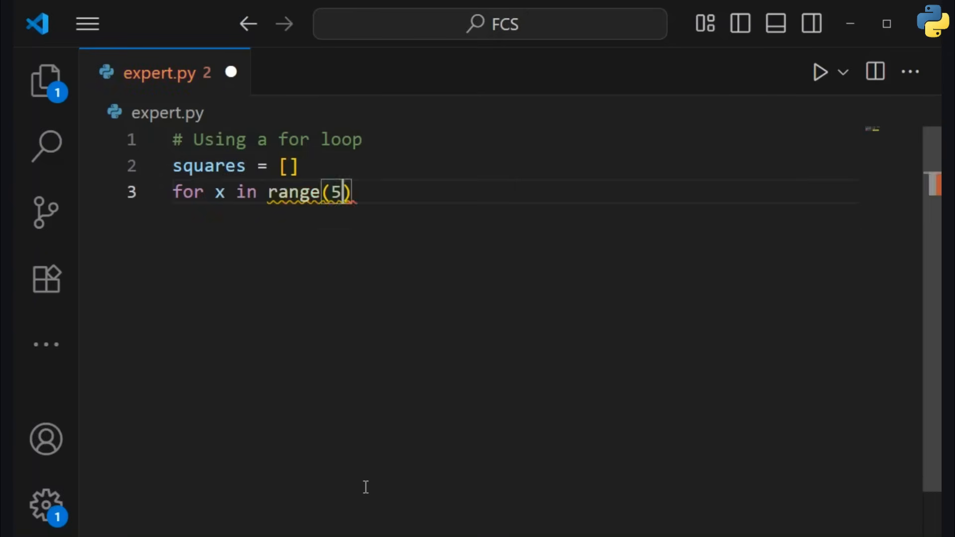
pyautogui.write(':')
pyautogui.write('squares_comp')
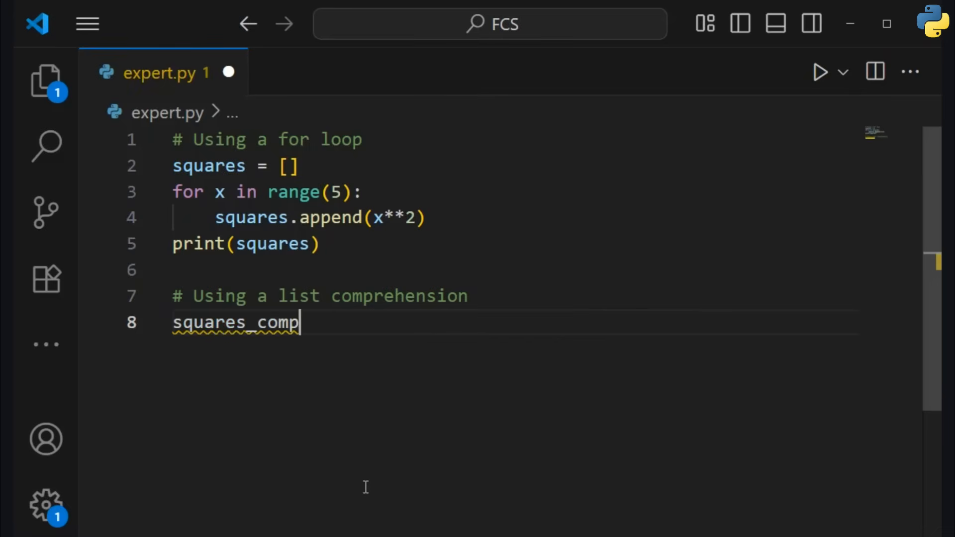
# - Write squares_compact = [x**2 for x in range(5)] and print(squares_compact)
pyautogui.write('act = [x**2 for x in range(5)]')
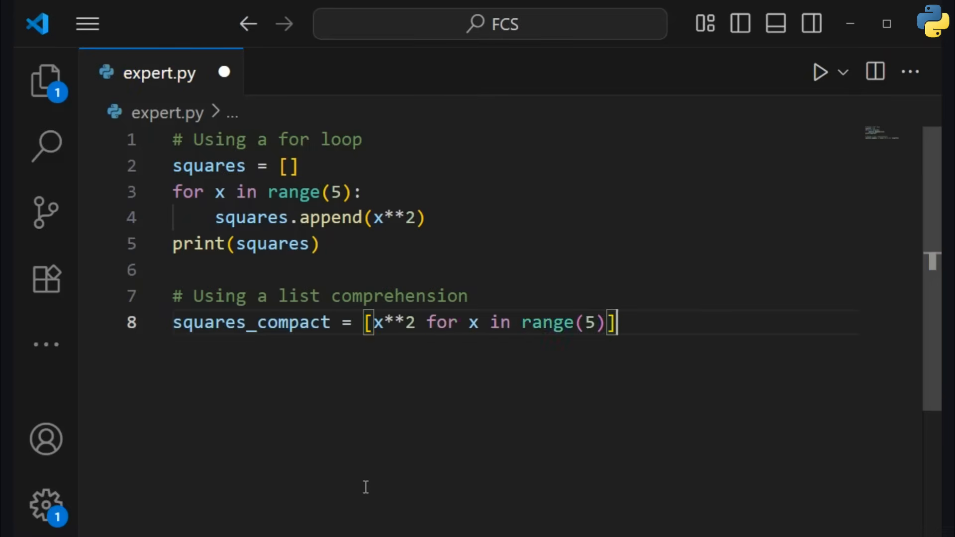
pyautogui.write('print(squares_compact)')
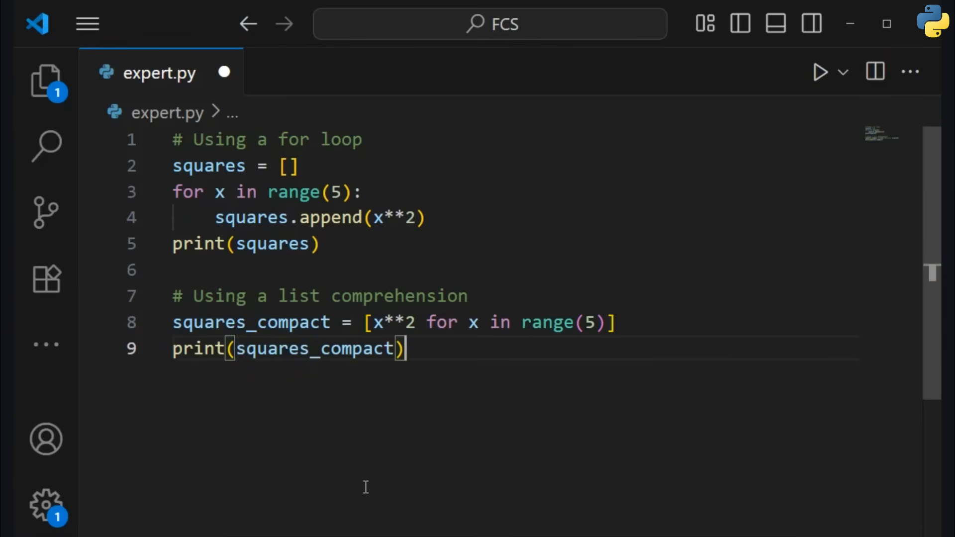